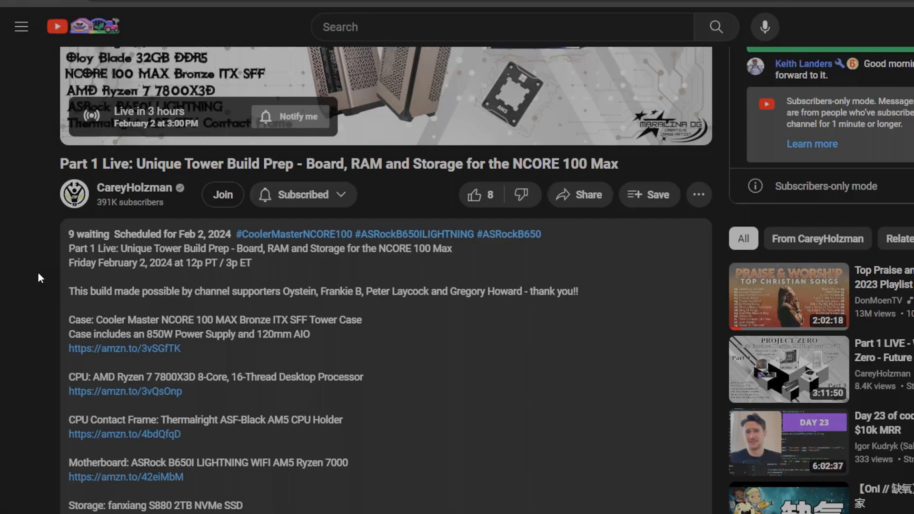
Step: Scroll the description to the vip-cdkdeals Windows key links with the CAREY coupon code
{"action": "scroll", "scroll_direction": "down", "scroll_amount": 3}
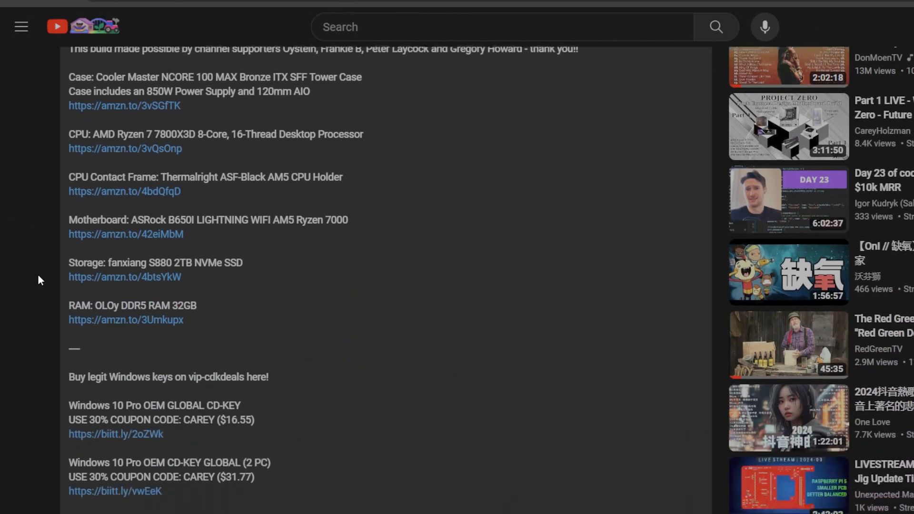
{"action": "scroll", "scroll_direction": "down", "scroll_amount": 3}
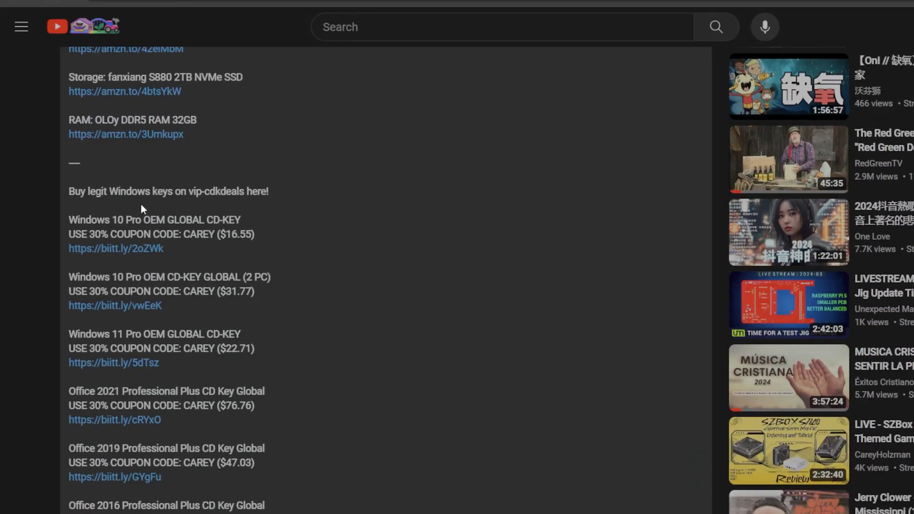
{"action": "mouse_move", "coordinate": [242, 210]}
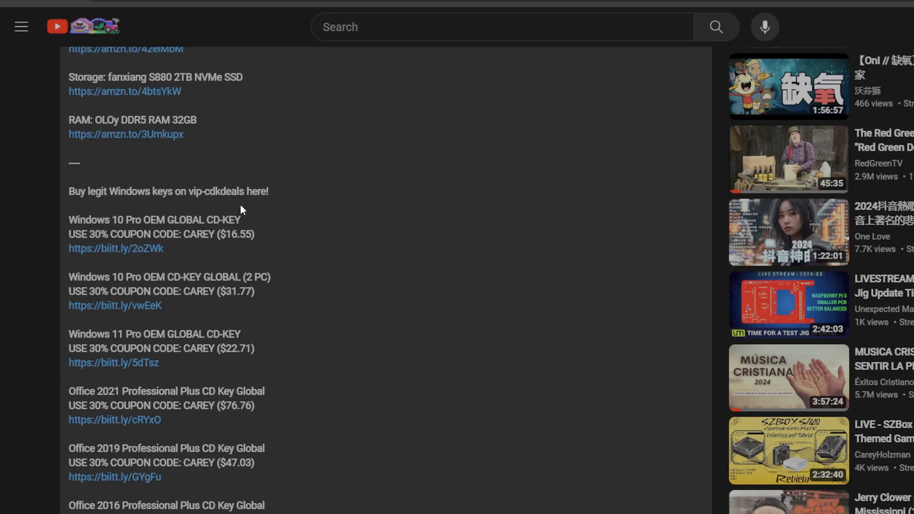
{"action": "mouse_move", "coordinate": [98, 226]}
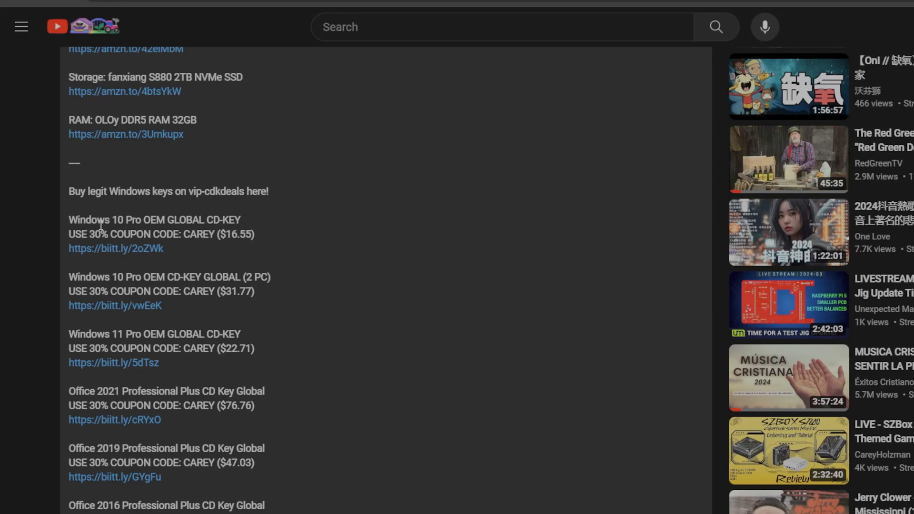
{"action": "mouse_move", "coordinate": [145, 290]}
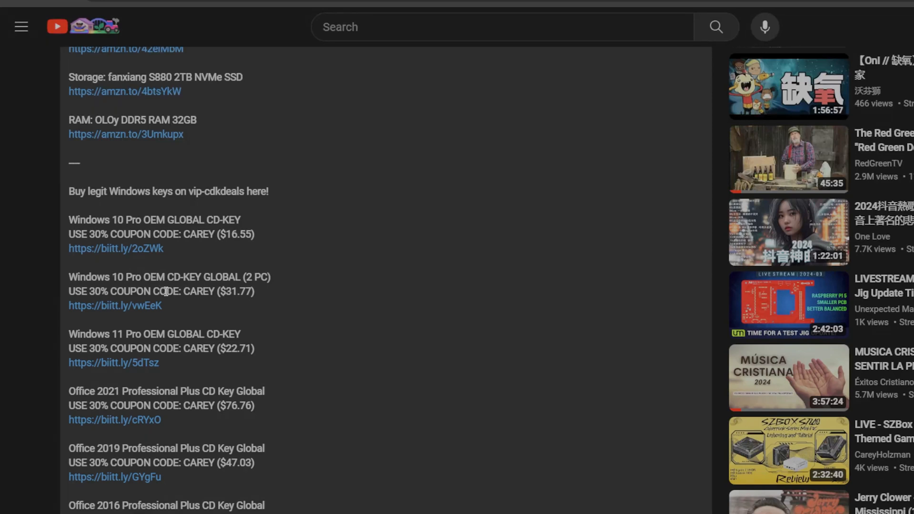
{"action": "mouse_move", "coordinate": [227, 310]}
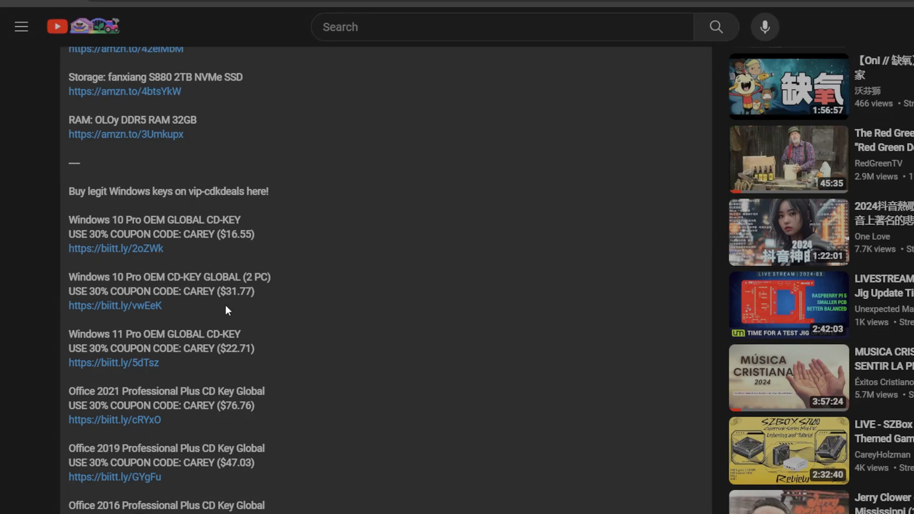
{"action": "mouse_move", "coordinate": [276, 299]}
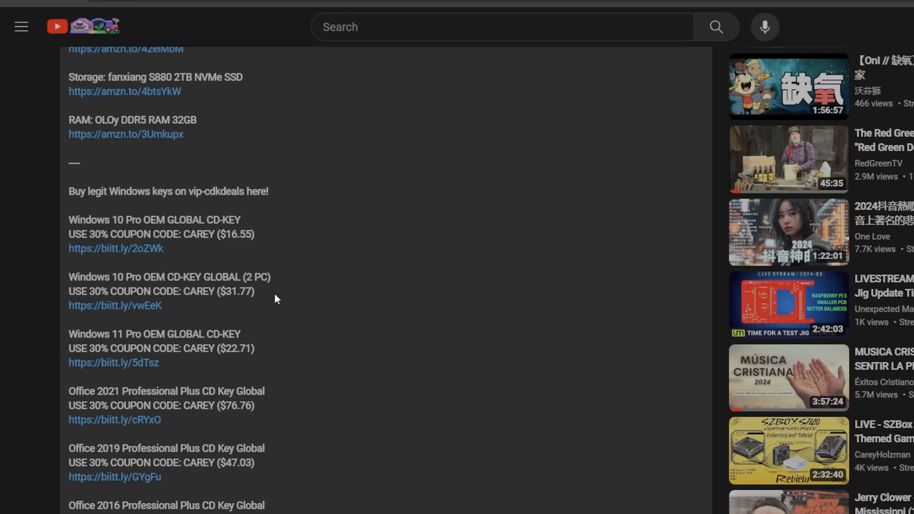
{"action": "mouse_move", "coordinate": [291, 296]}
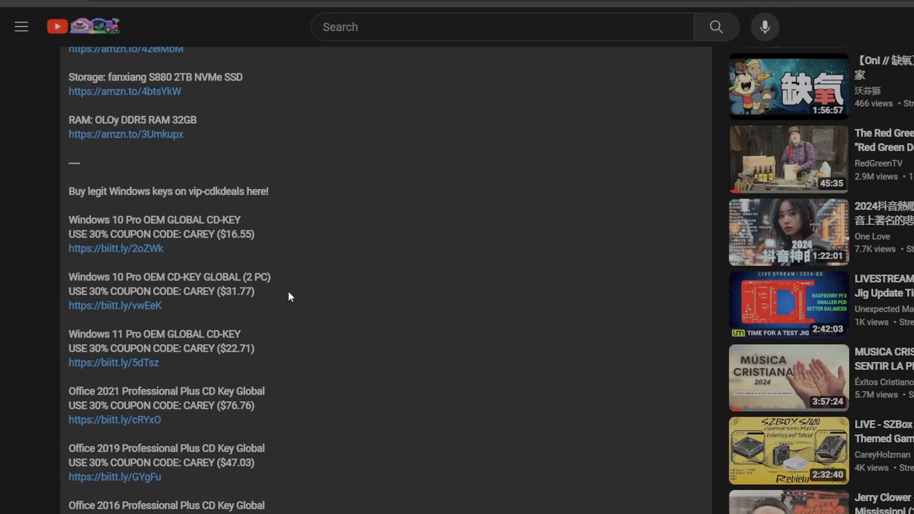
{"action": "mouse_move", "coordinate": [194, 252]}
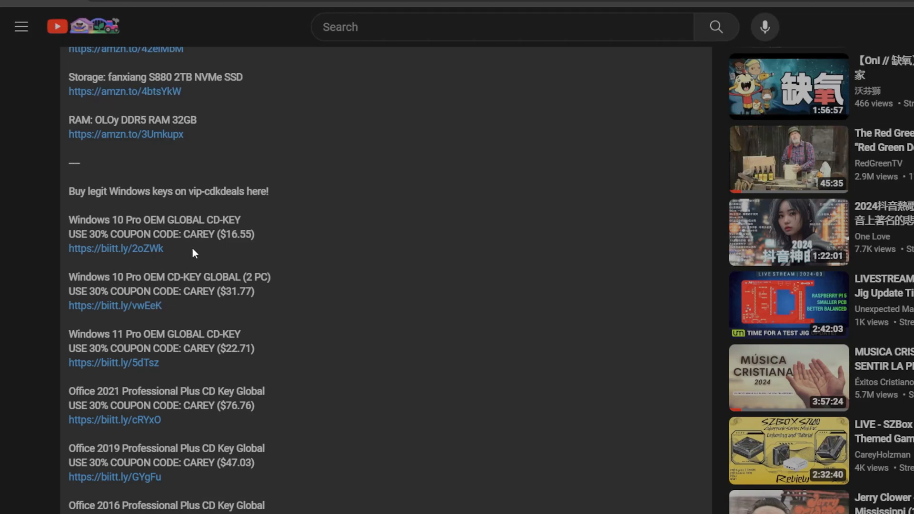
{"action": "mouse_move", "coordinate": [221, 293]}
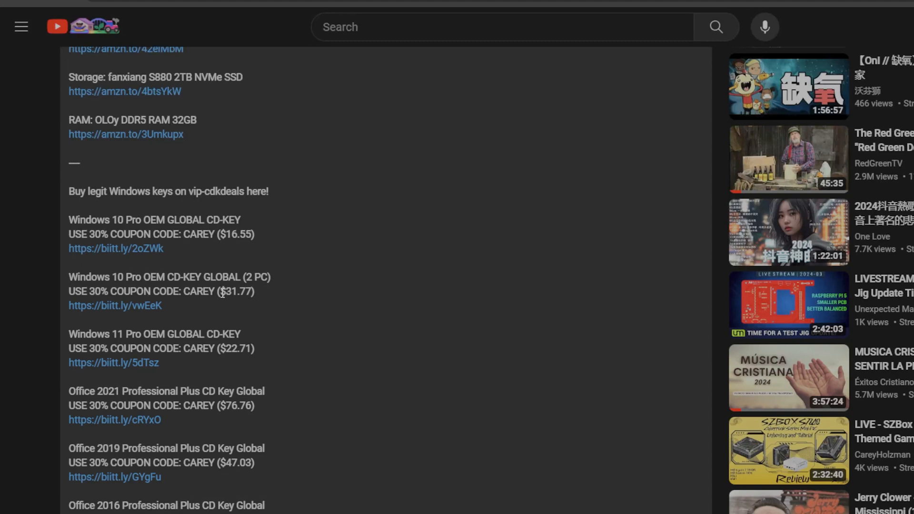
{"action": "mouse_move", "coordinate": [167, 330]}
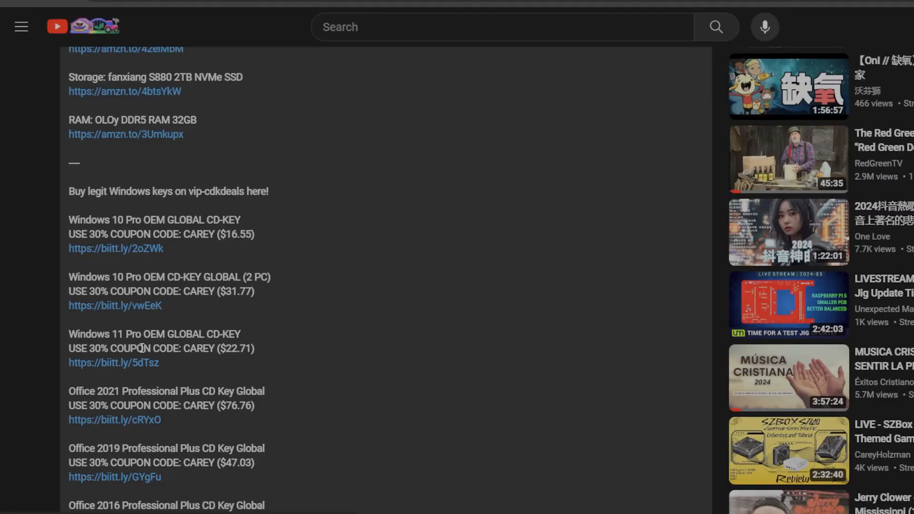
{"action": "mouse_move", "coordinate": [227, 366]}
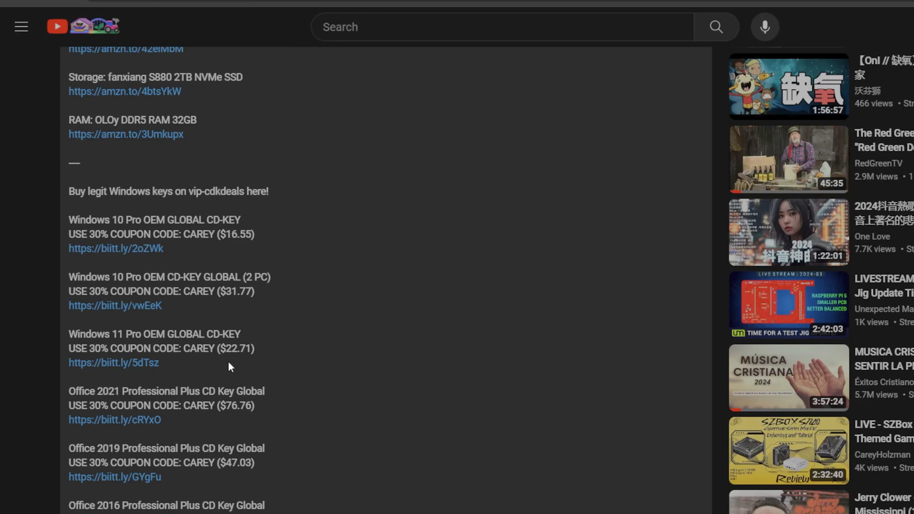
{"action": "mouse_move", "coordinate": [277, 363]}
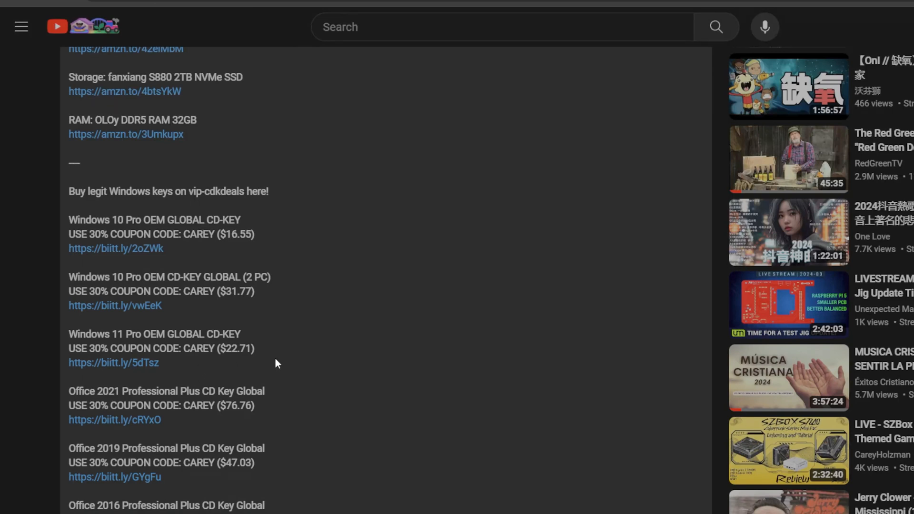
{"action": "scroll", "scroll_direction": "down", "scroll_amount": 3}
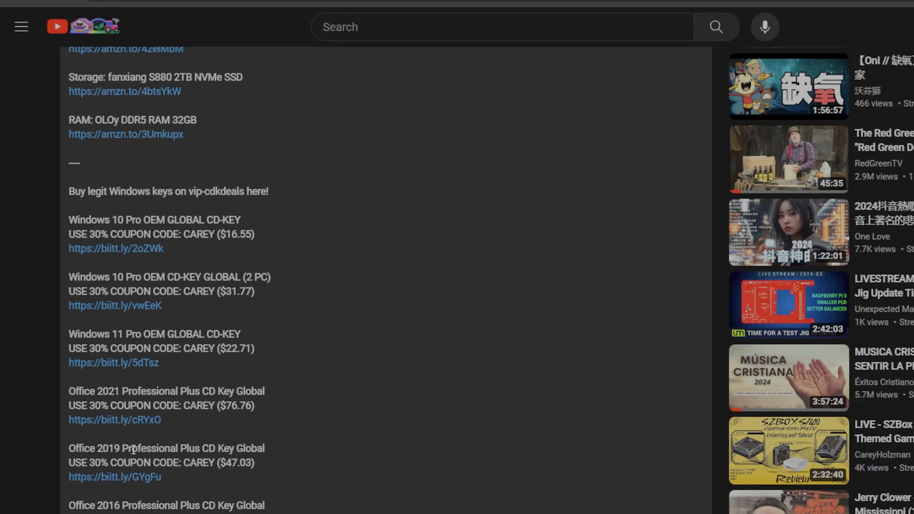
{"action": "mouse_move", "coordinate": [118, 255]}
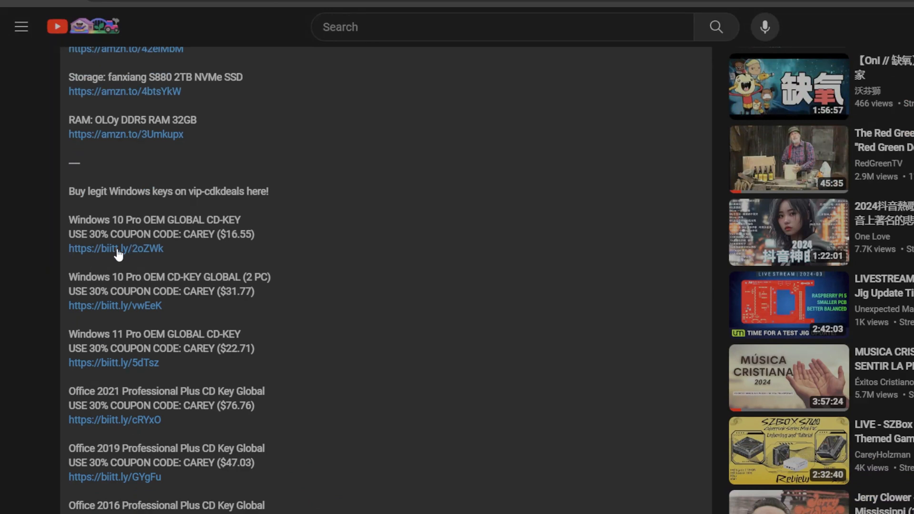
{"action": "mouse_move", "coordinate": [112, 254]}
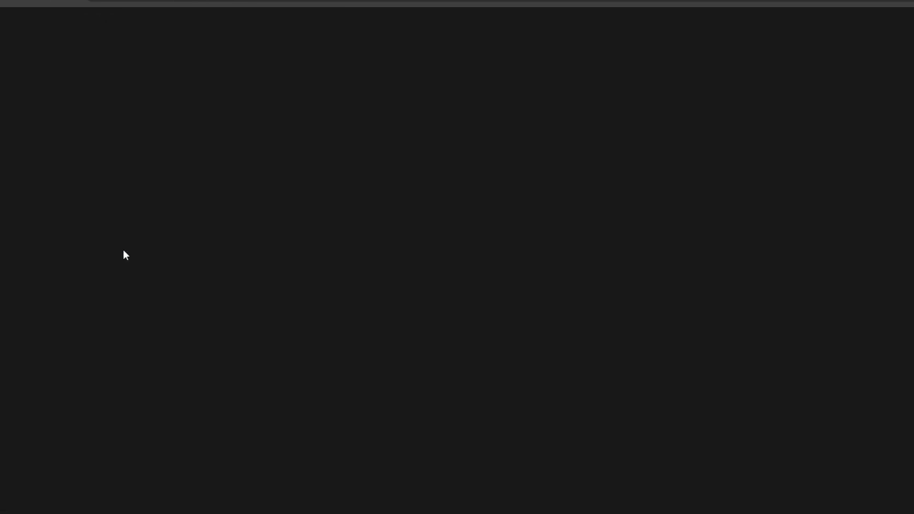
{"action": "mouse_move", "coordinate": [114, 277]}
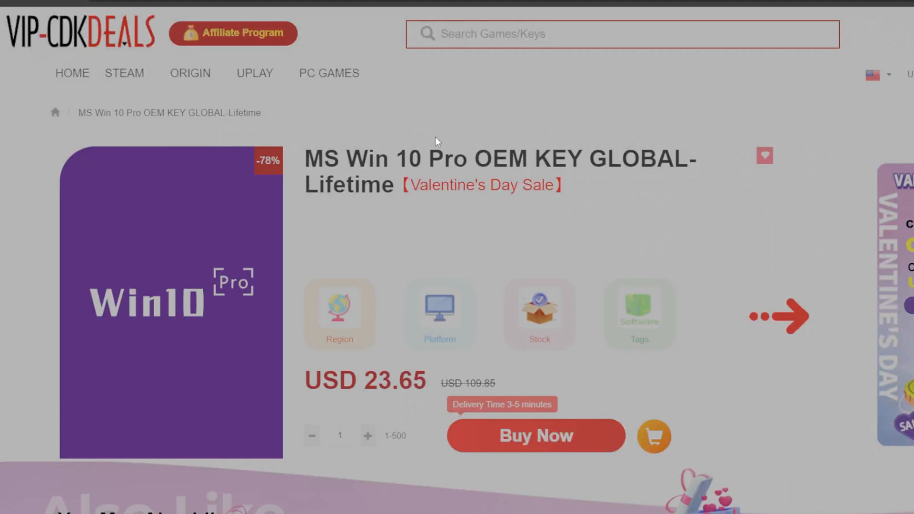
Step: Scroll the Win 10 Pro OEM key page, start Buy Now, and dismiss the sign-in popup
{"action": "scroll", "scroll_direction": "down", "scroll_amount": 3}
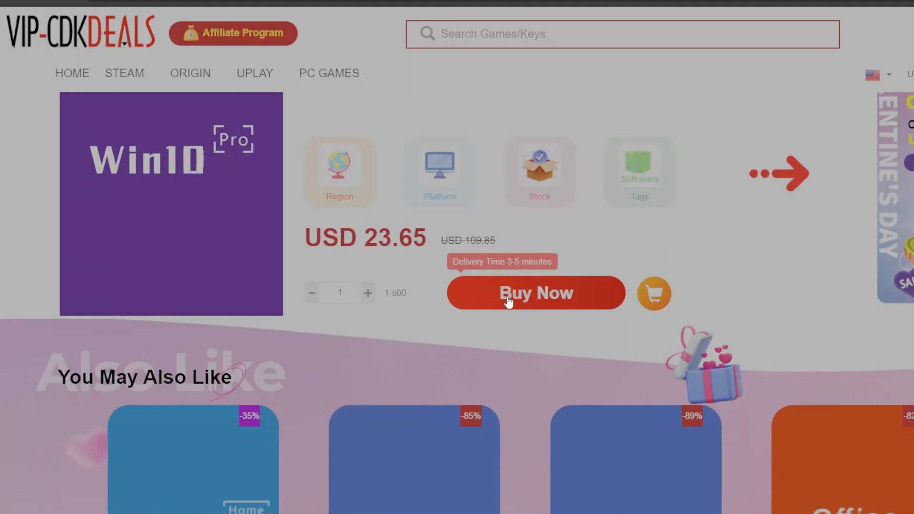
{"action": "left_click", "coordinate": [535, 293]}
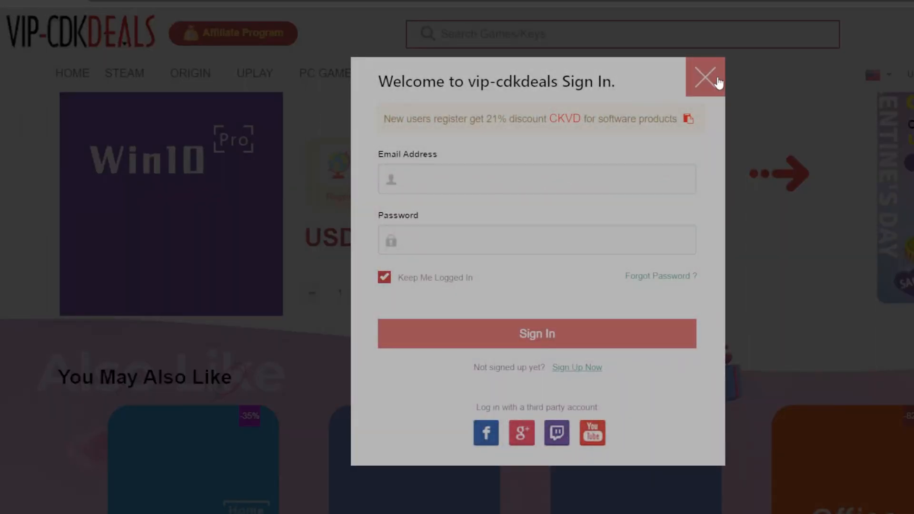
{"action": "left_click", "coordinate": [704, 78]}
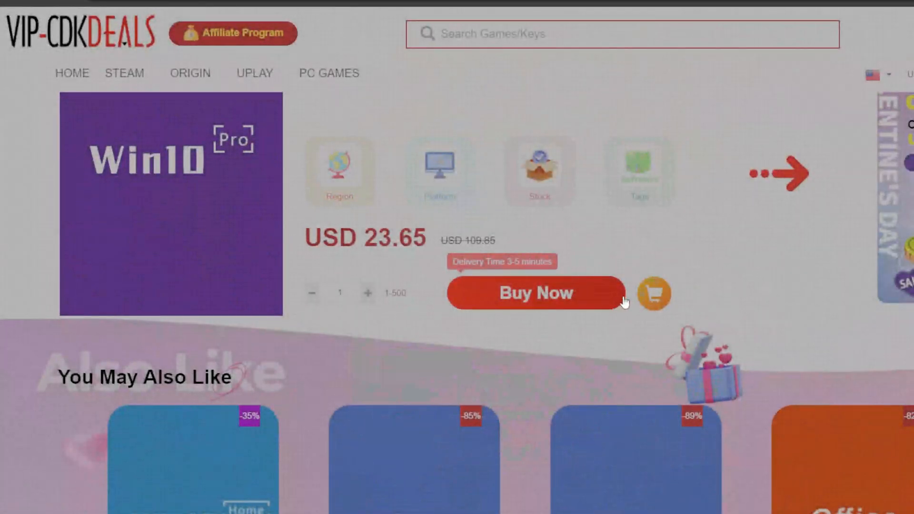